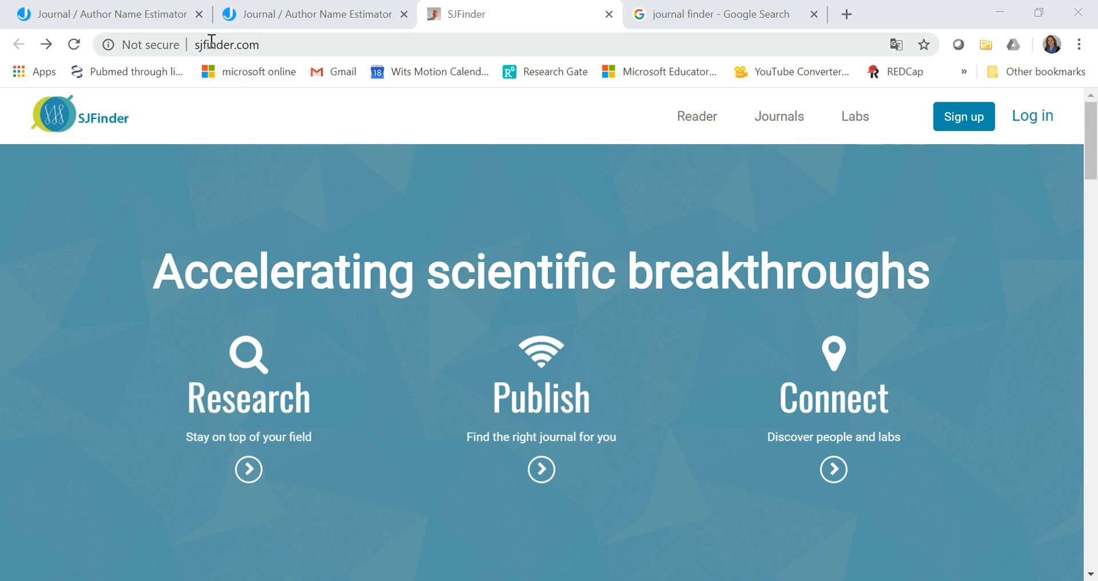
# - Reach 'Publish your research' and start 'Find the right journal now' to get the recommendation form
pyautogui.scroll(-3)
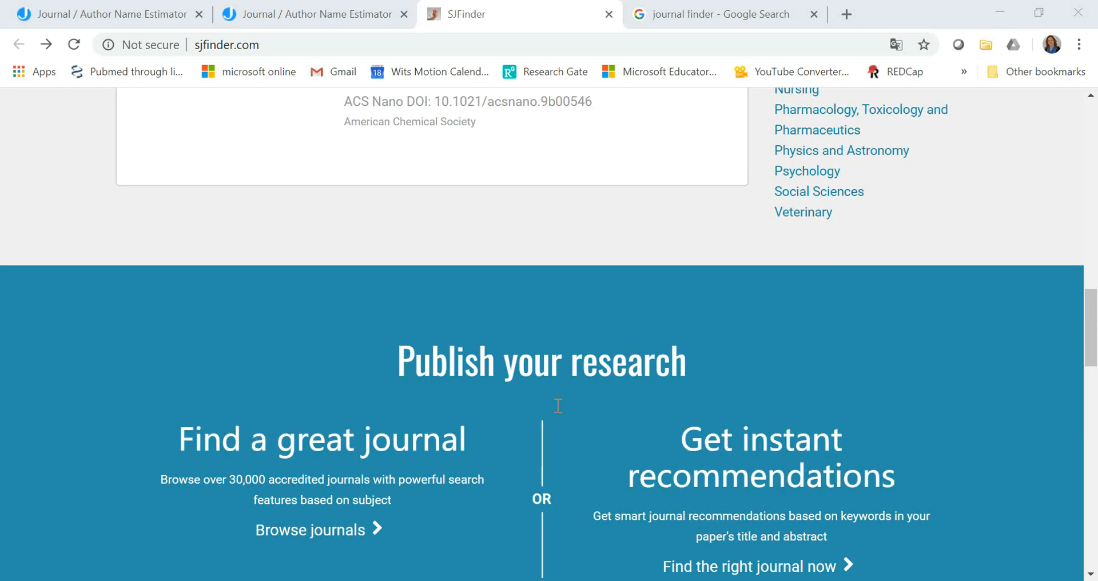
pyautogui.scroll(-3)
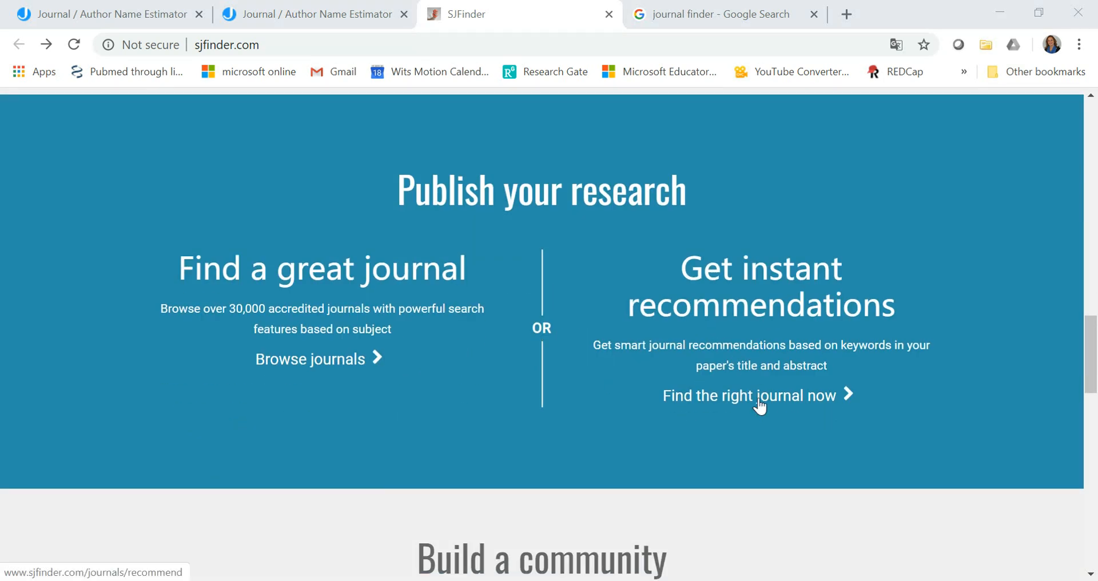
pyautogui.moveTo(753, 400)
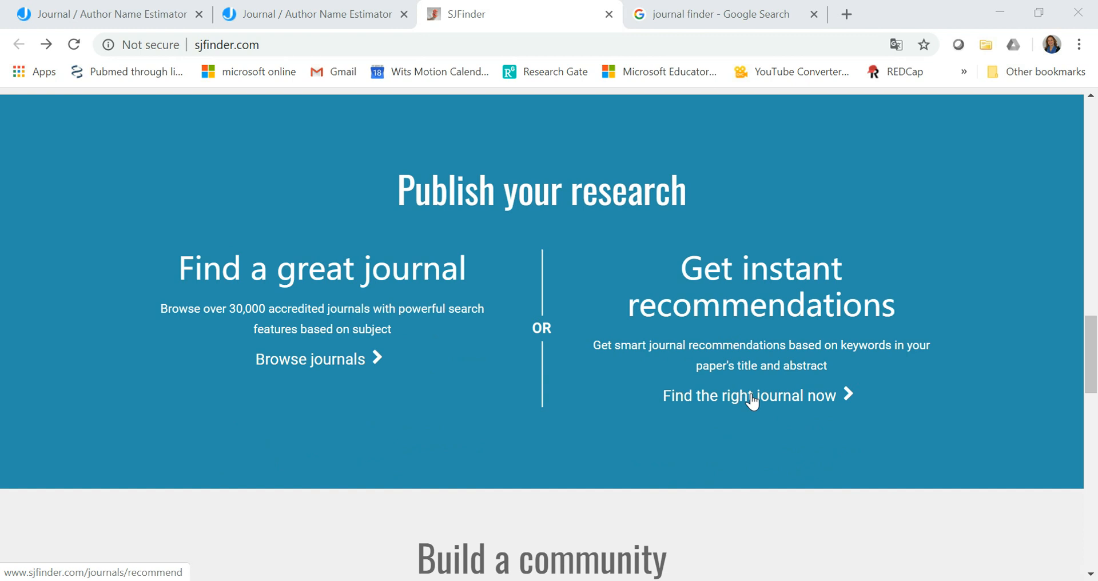
pyautogui.click(749, 396)
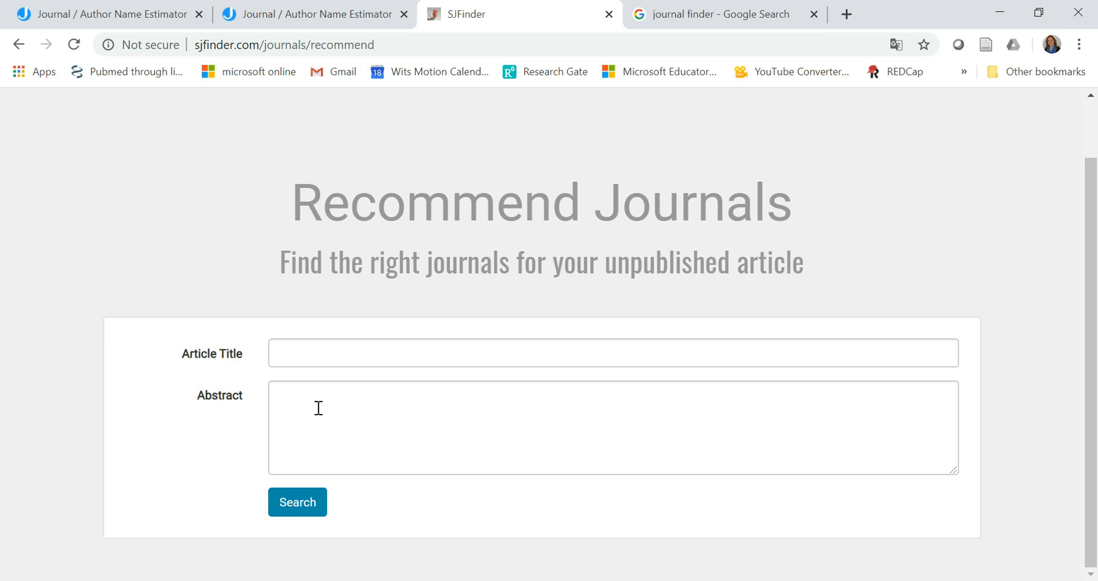
# - Fill Article Title and Abstract with the single leg squat study text and run the search
pyautogui.click(548, 14)
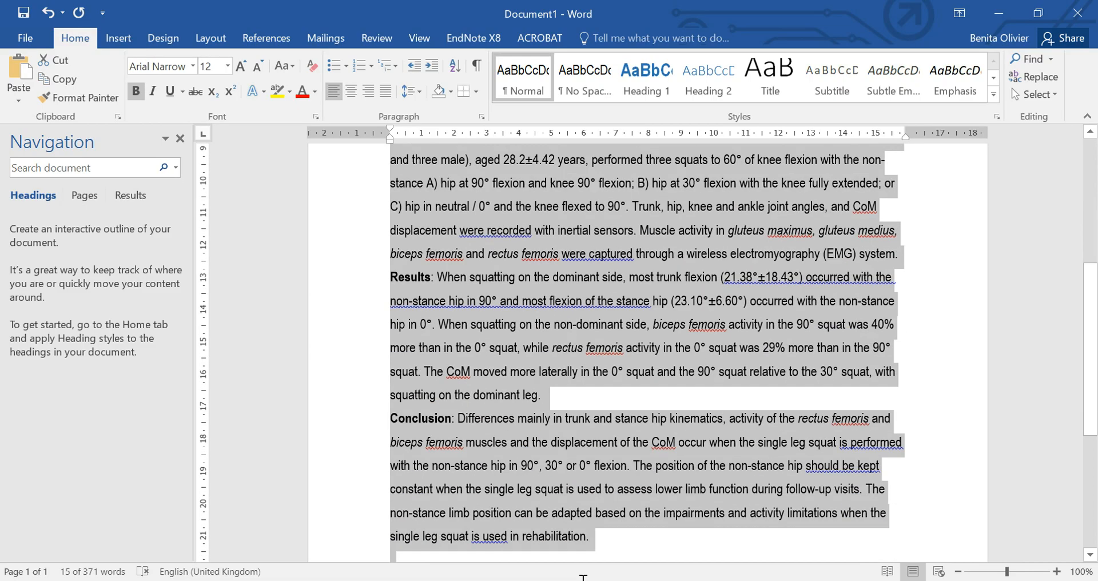
pyautogui.scroll(-3)
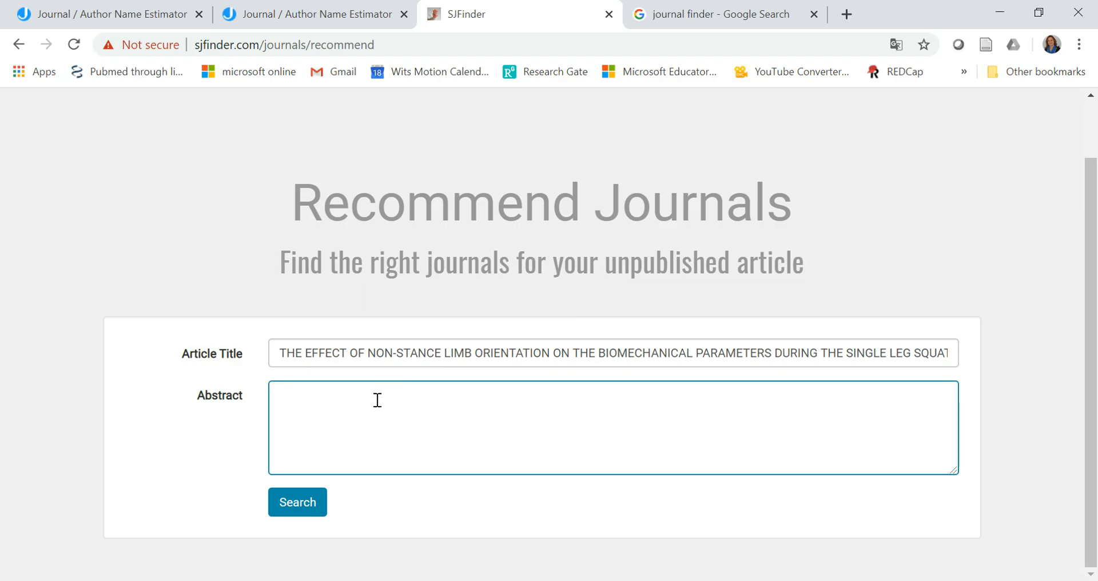
pyautogui.click(297, 503)
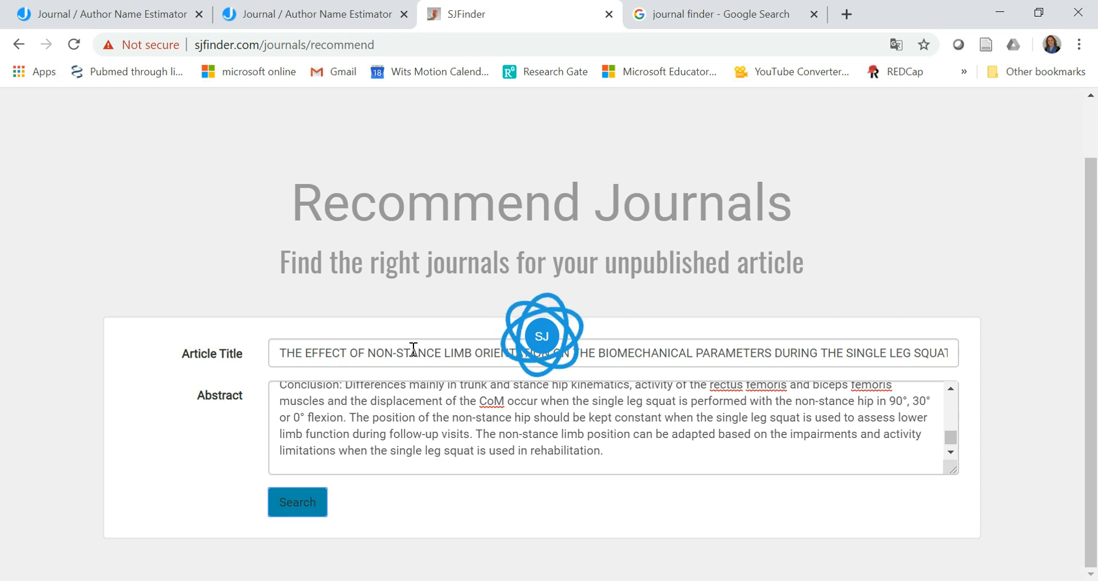
# - Get the ranked recommendations led by Gait and Posture and review them down to Load More Results
pyautogui.click(297, 503)
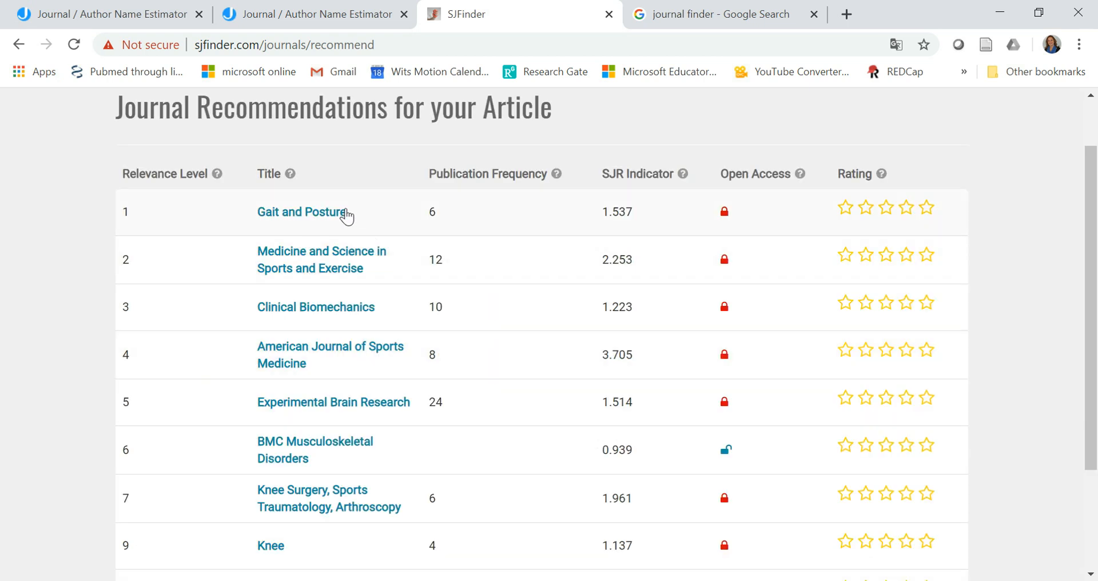
pyautogui.moveTo(315, 307)
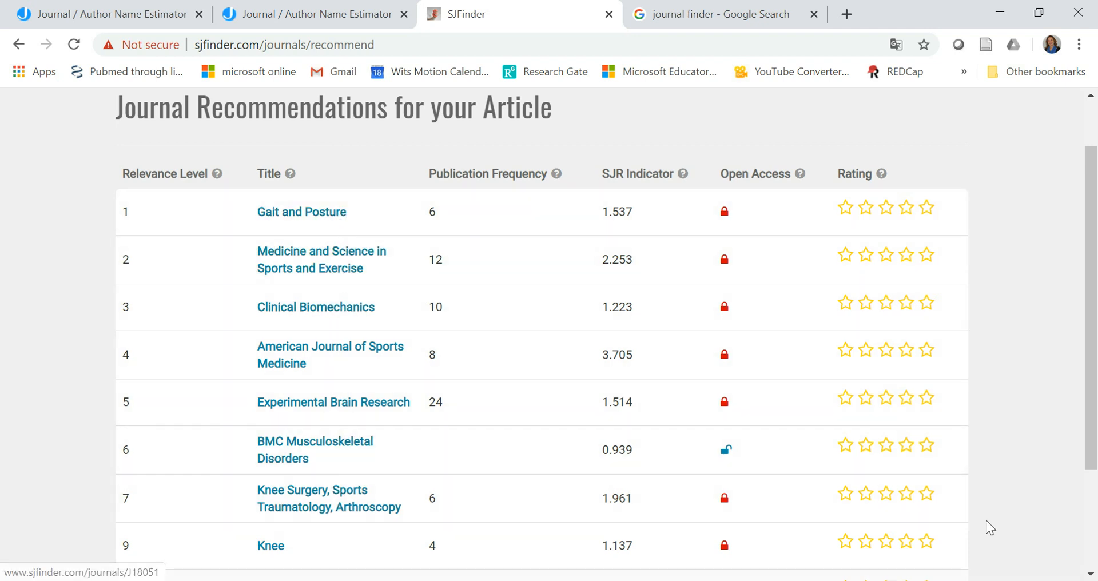
pyautogui.moveTo(709, 550)
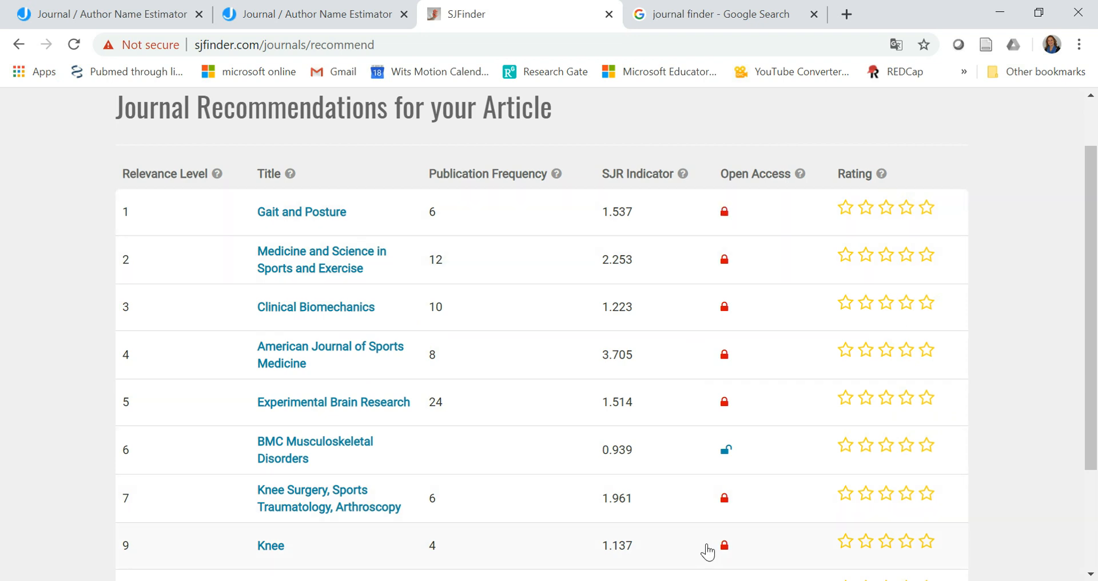
pyautogui.moveTo(435, 503)
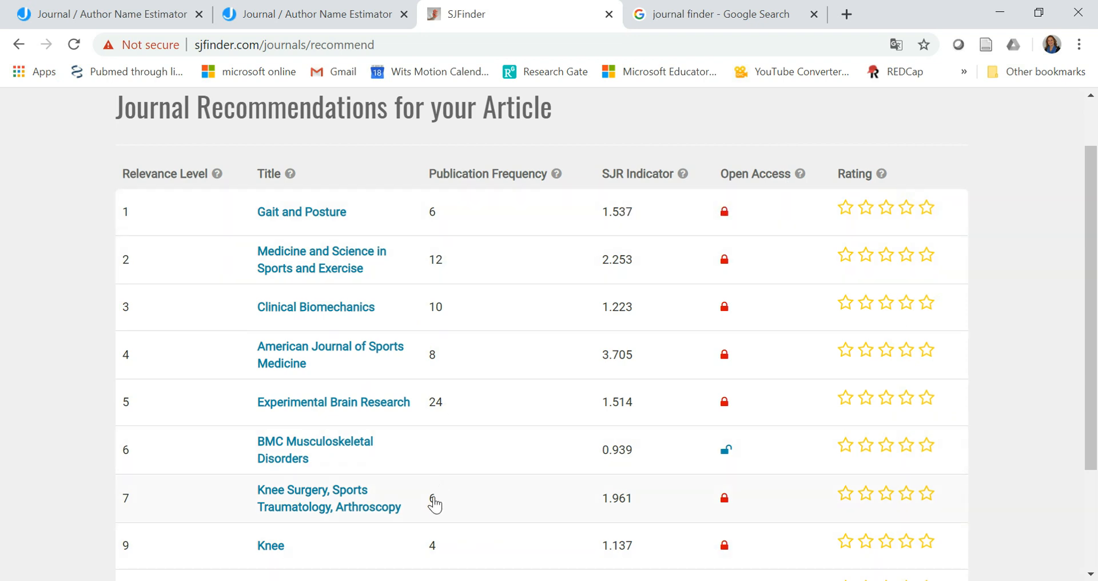
pyautogui.scroll(-3)
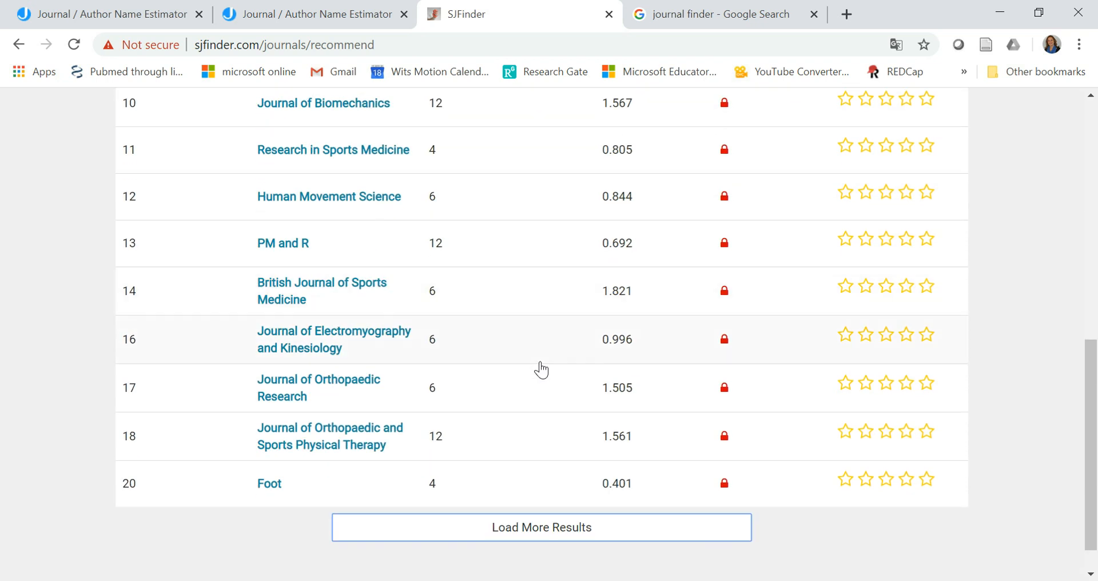
pyautogui.scroll(3)
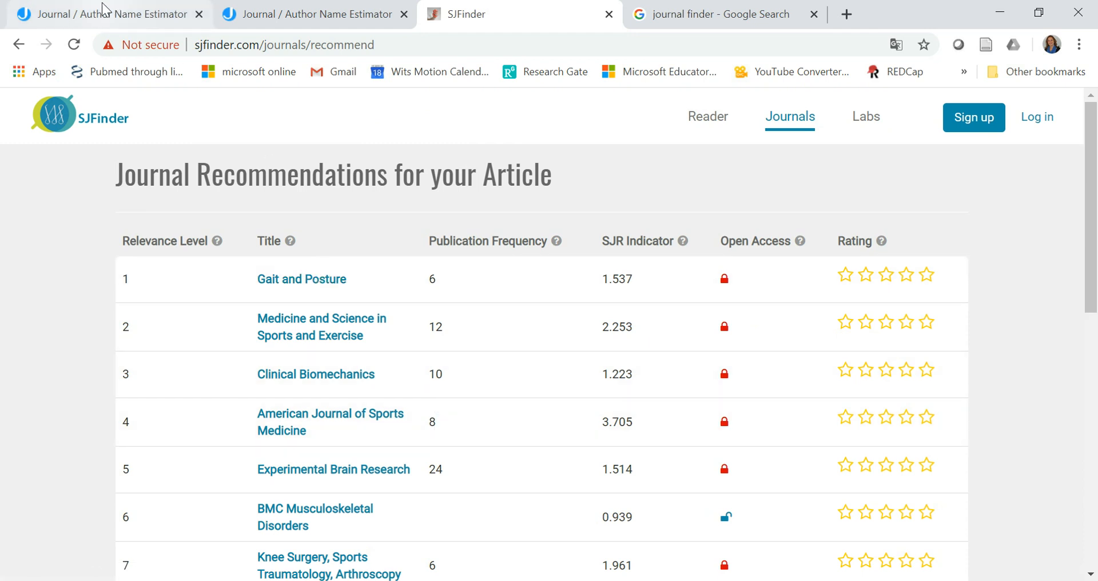
# - Switch to the Journal / Author Name Estimator page to paste the squat abstract
pyautogui.click(105, 14)
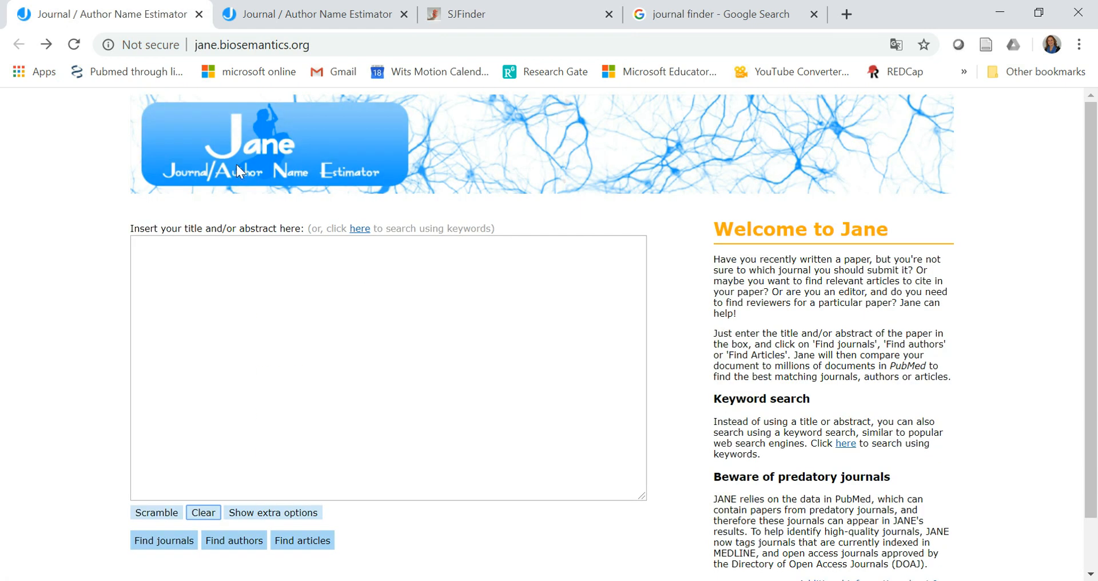
pyautogui.moveTo(326, 170)
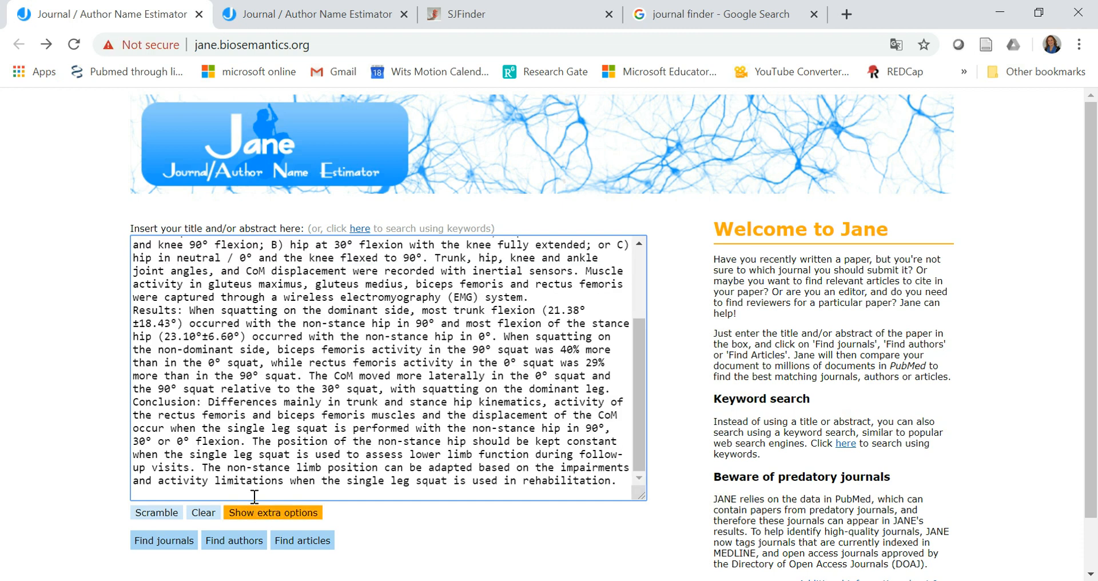
pyautogui.click(272, 513)
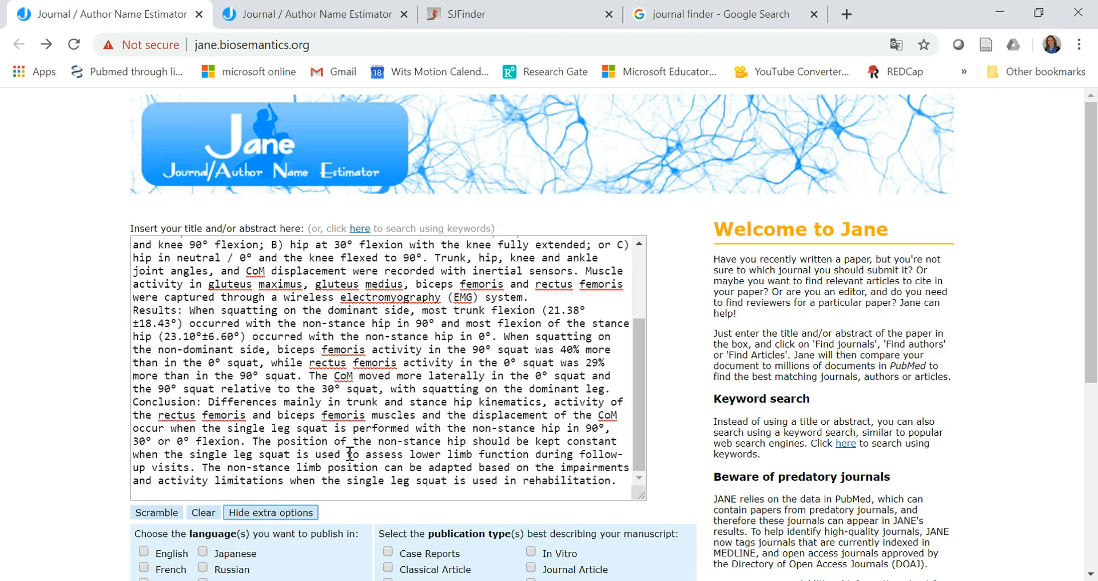
pyautogui.scroll(-3)
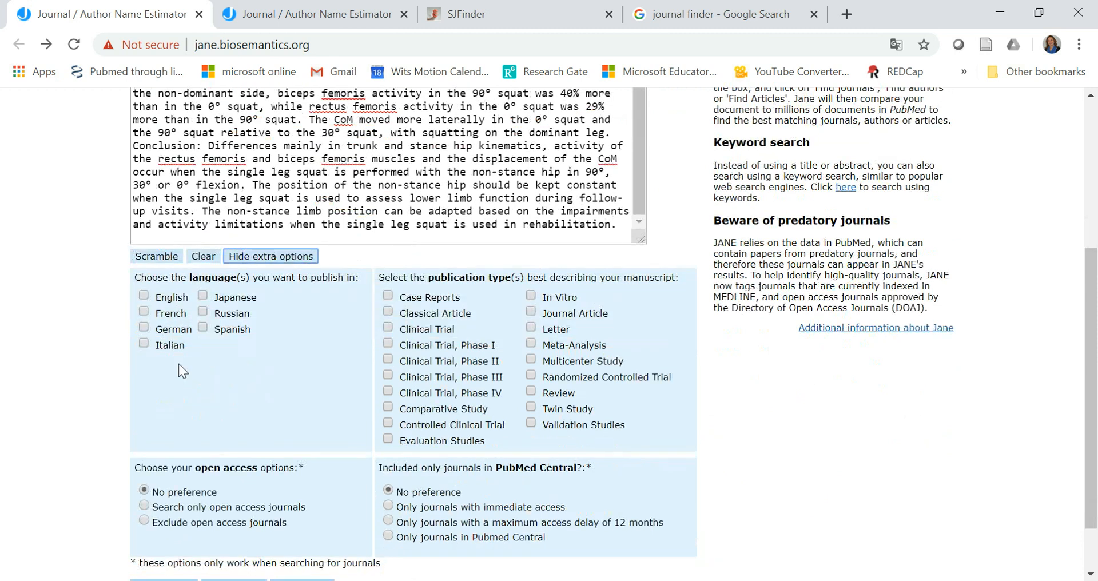
pyautogui.moveTo(452, 290)
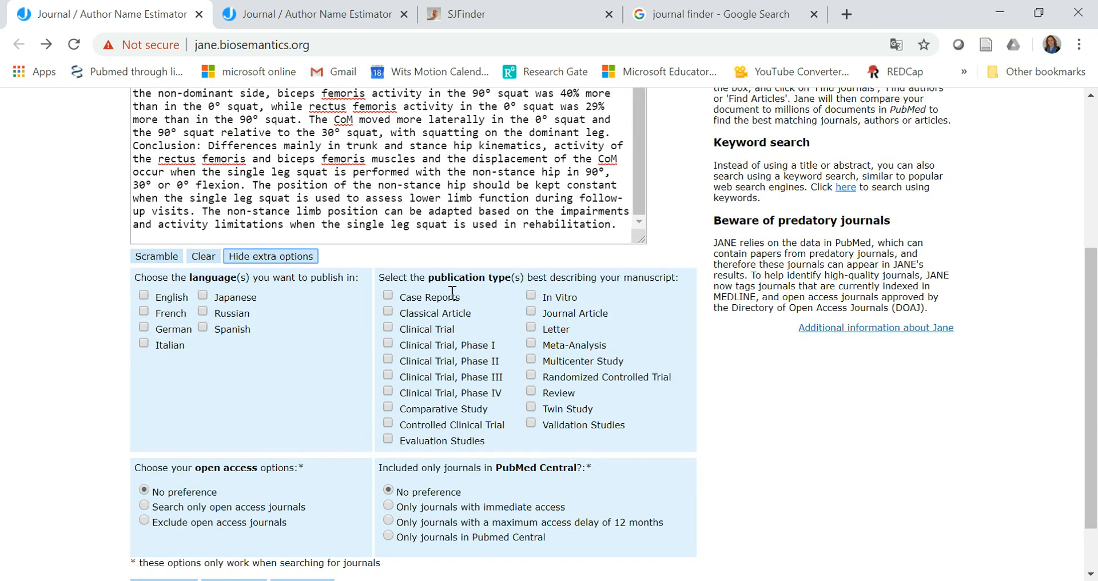
pyautogui.moveTo(509, 470)
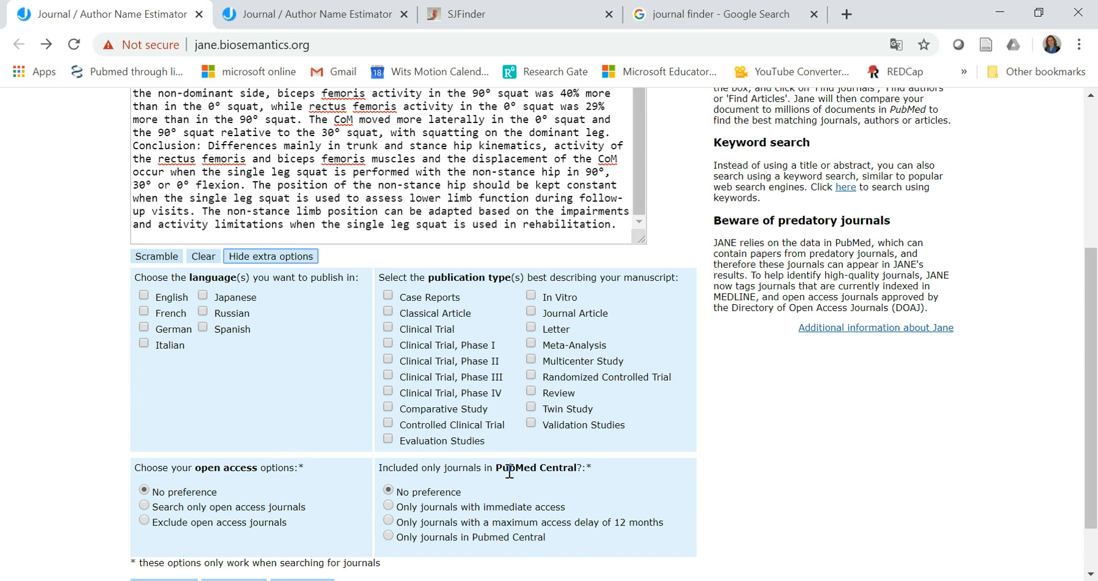
pyautogui.moveTo(247, 492)
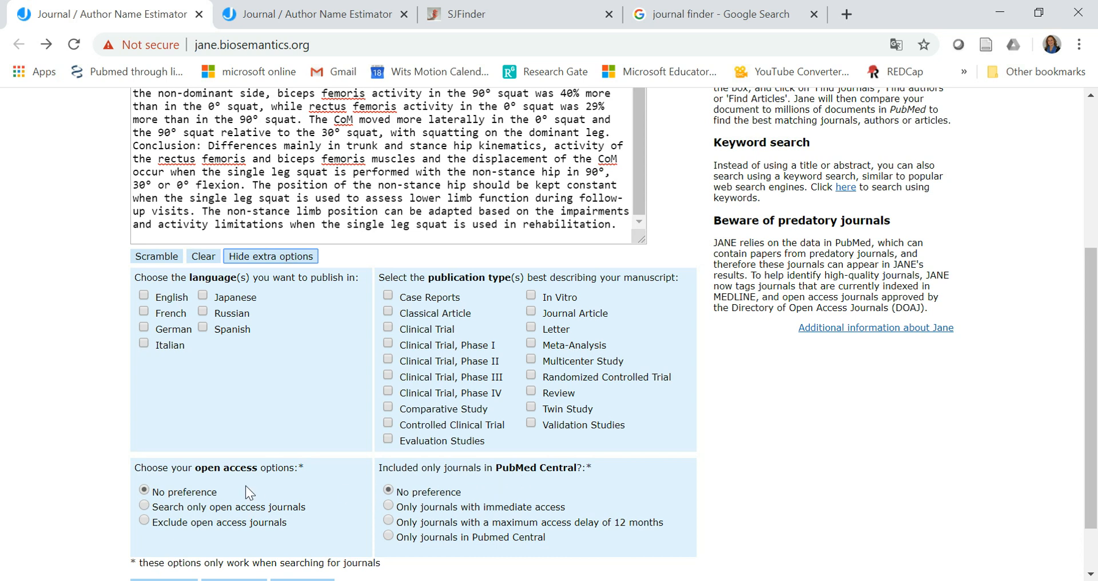
pyautogui.scroll(-3)
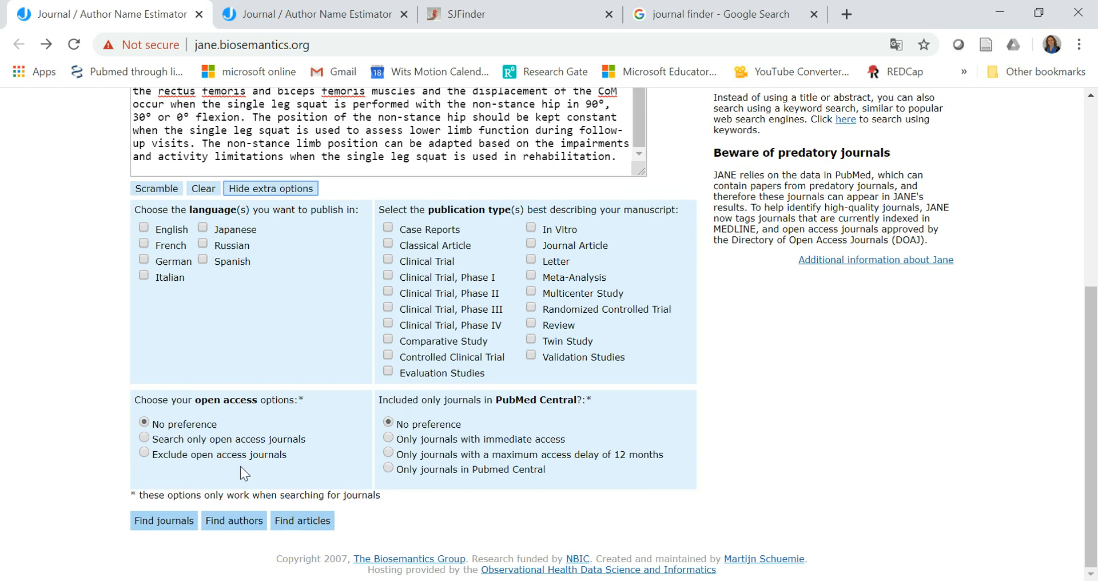
pyautogui.click(270, 188)
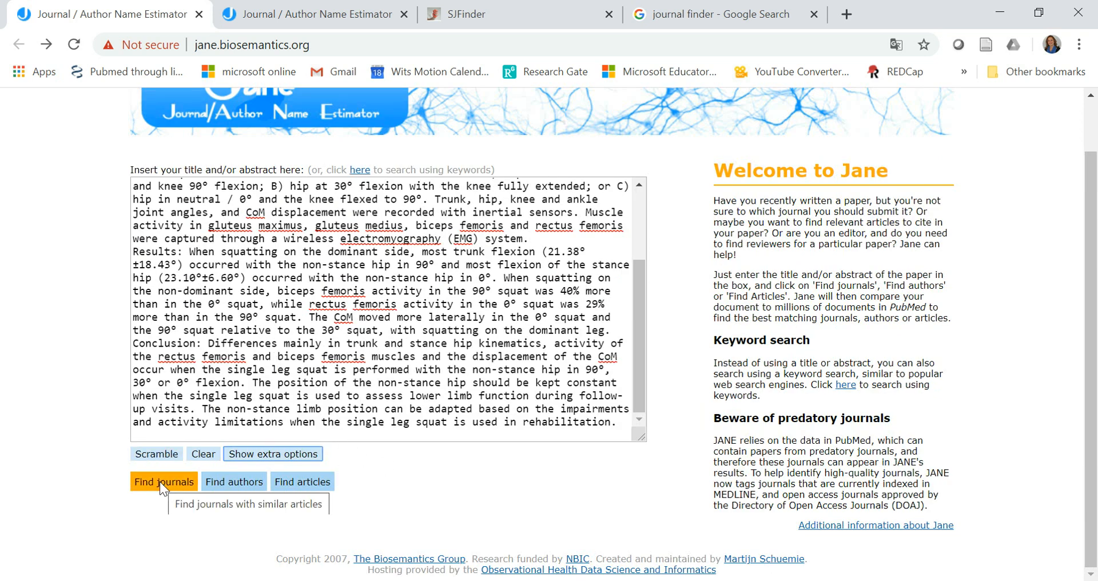
pyautogui.moveTo(212, 502)
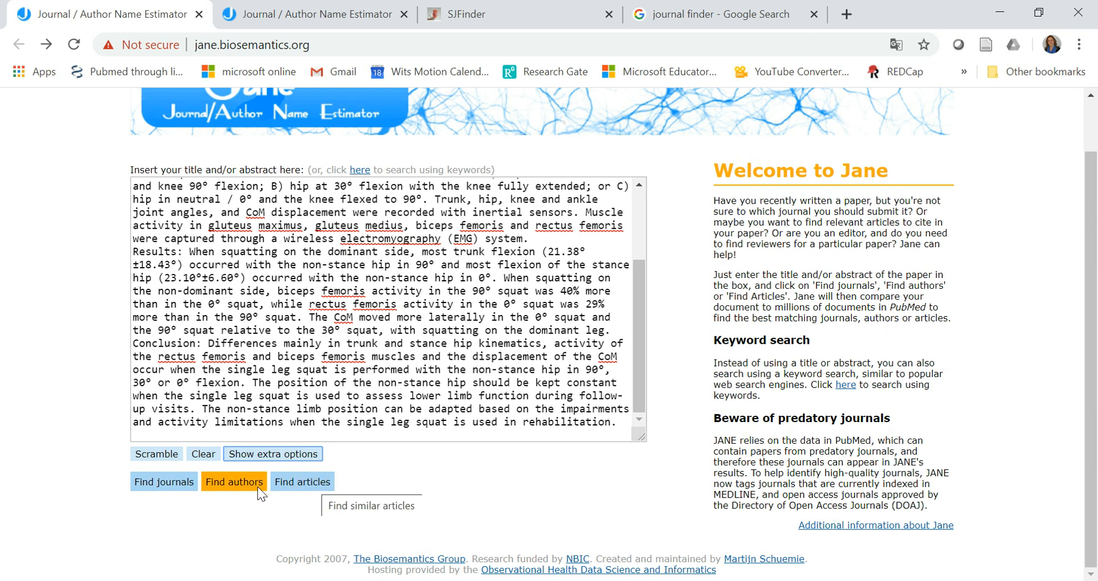
pyautogui.moveTo(233, 482)
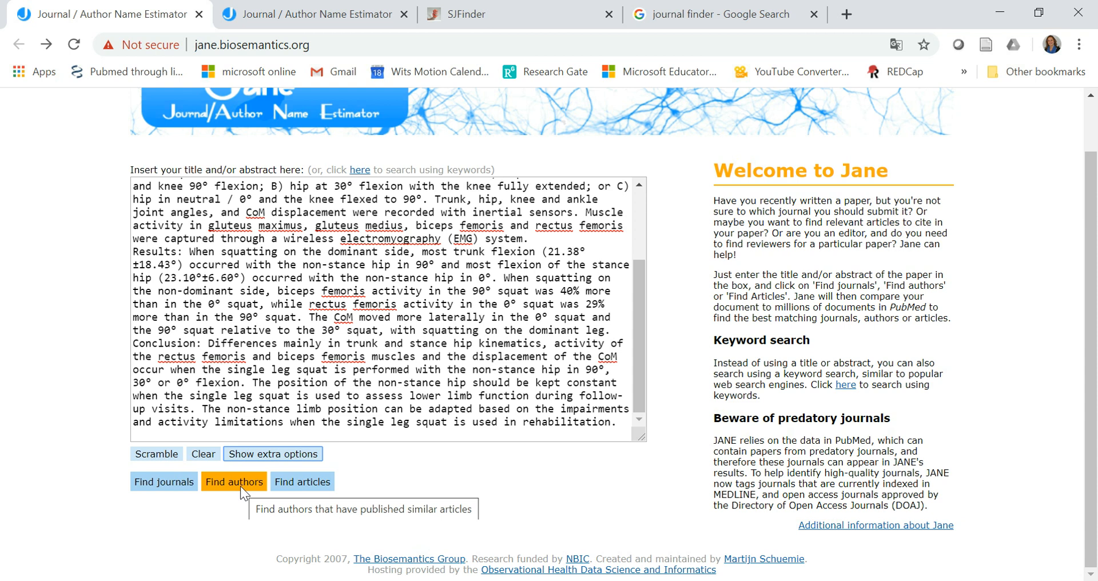
pyautogui.moveTo(260, 495)
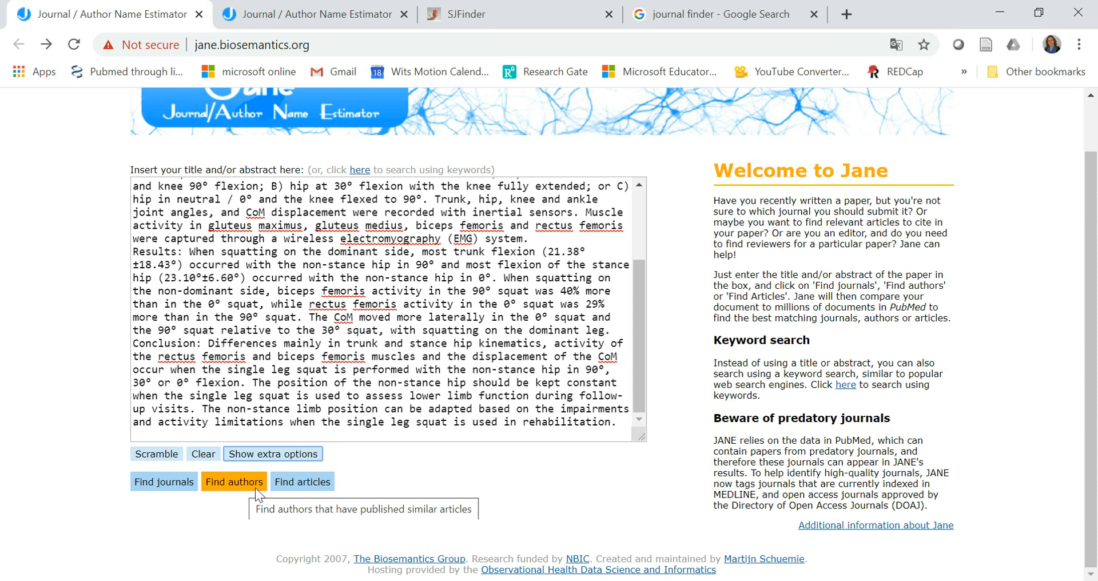
pyautogui.moveTo(302, 481)
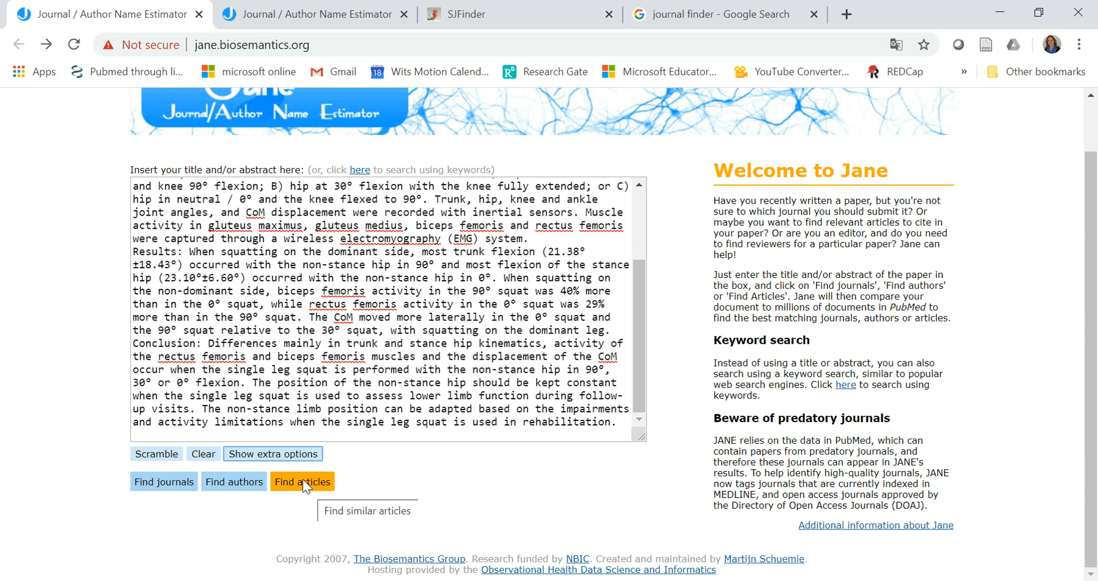
# - Launch JANE's Find journals search with the squat study abstract
pyautogui.click(164, 482)
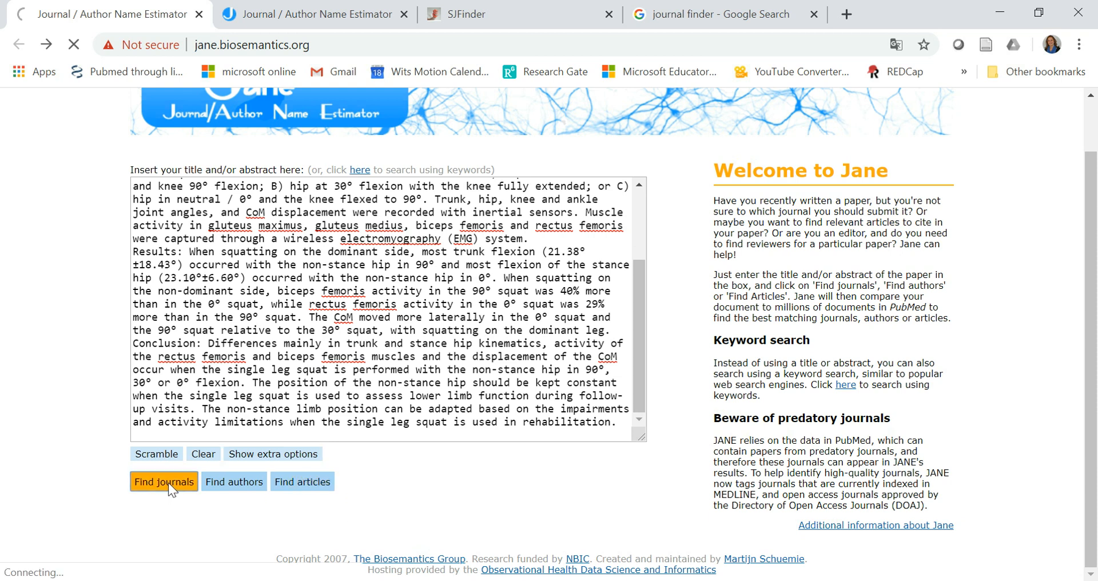
# - Load the JANE suggestions topped by Journal of sport rehabilitation and review the list
pyautogui.click(163, 481)
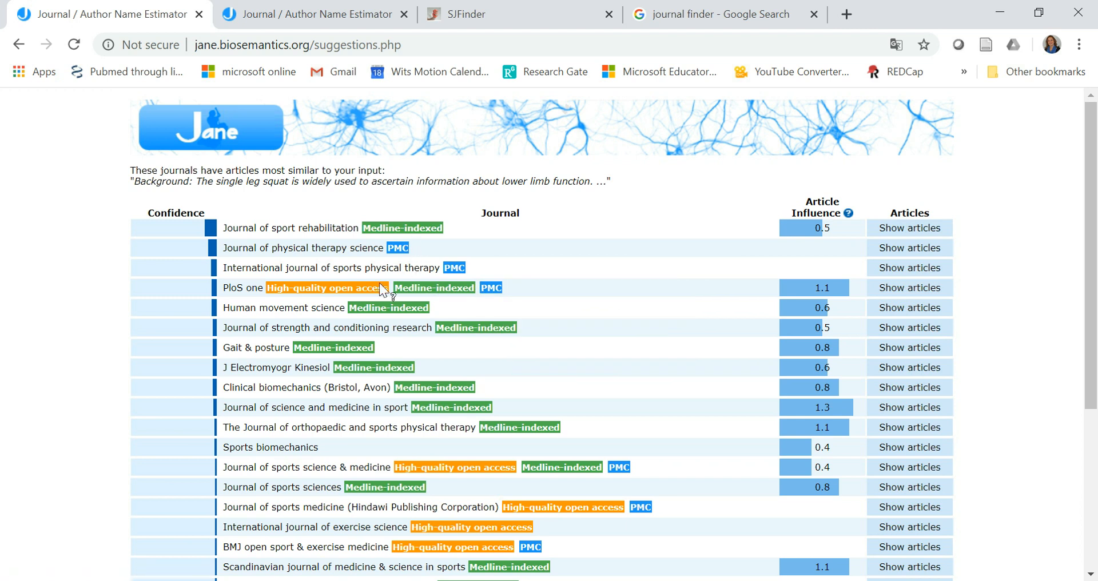
pyautogui.moveTo(308, 369)
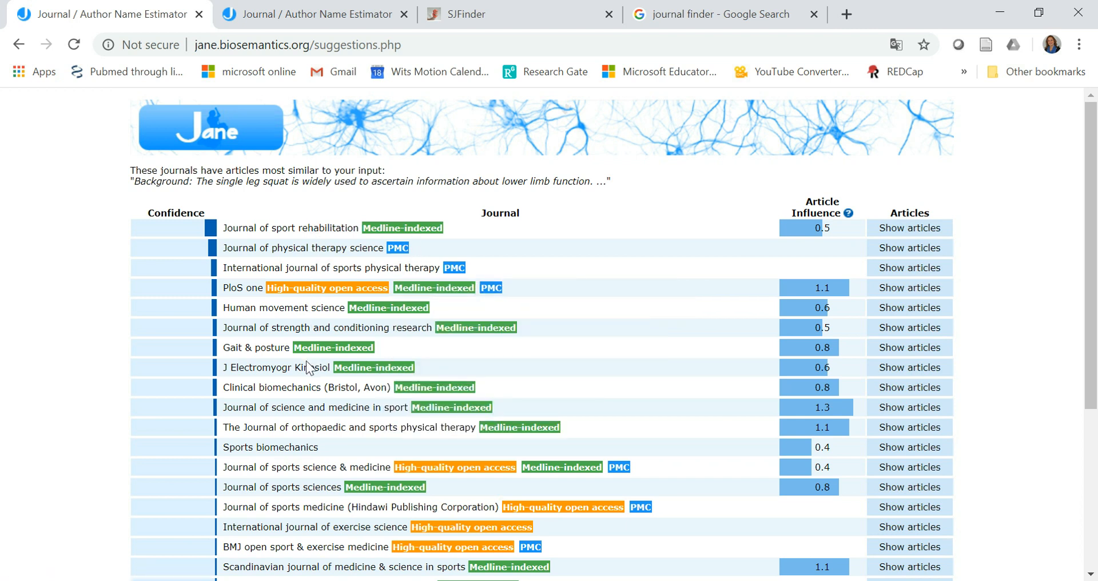
pyautogui.scroll(-3)
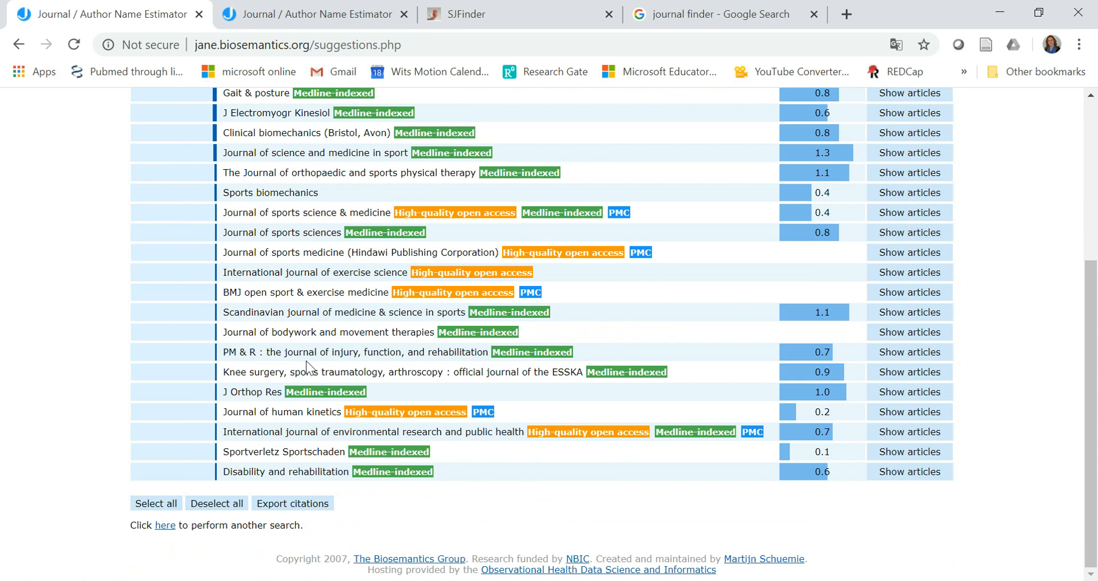
pyautogui.scroll(3)
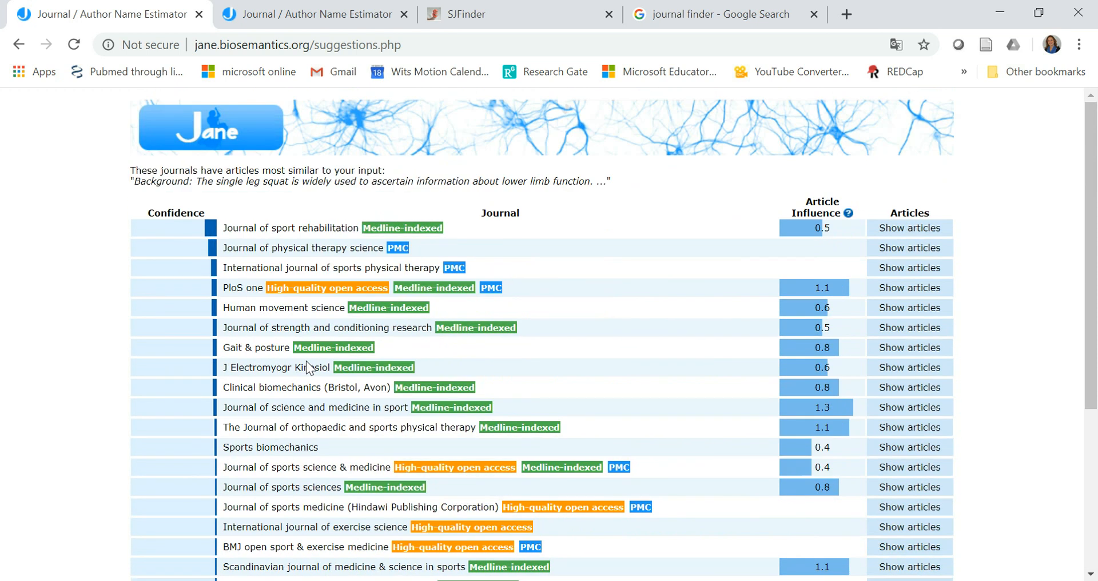